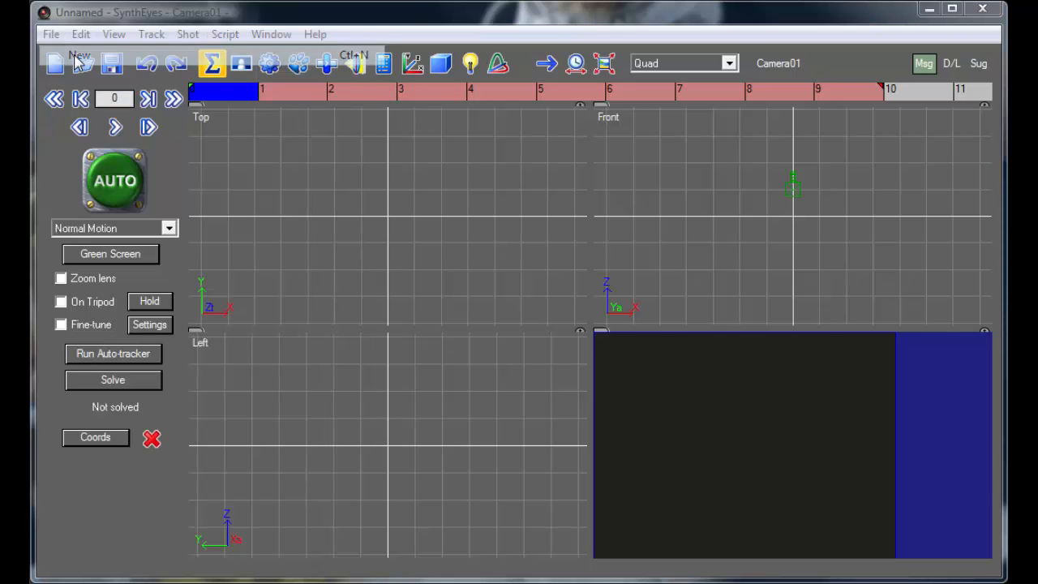
mouse_move(242, 164)
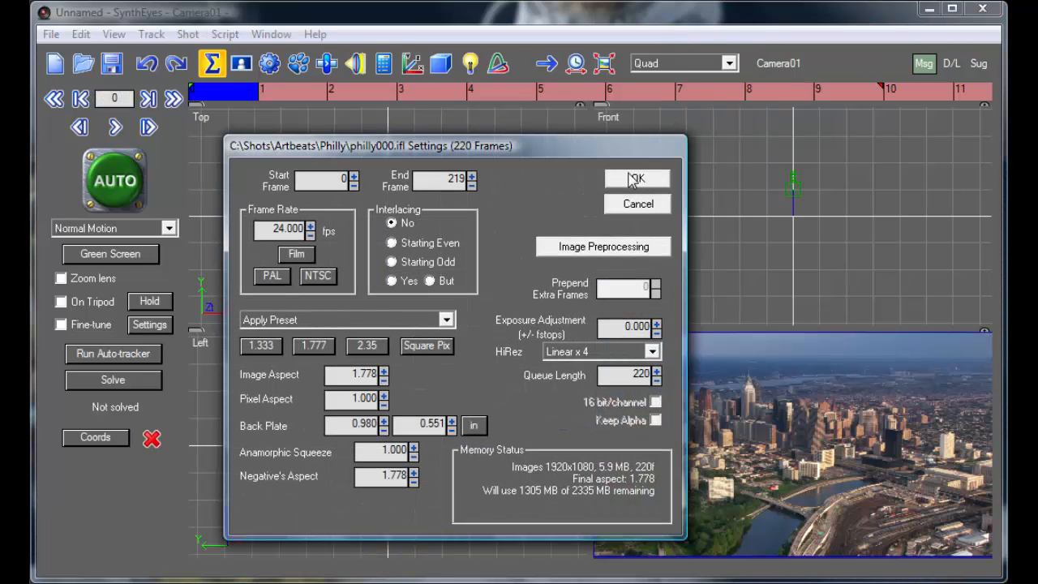
- Accept the philly000 shot's frame range and settings so the 220-frame aerial sequence loads
click(635, 178)
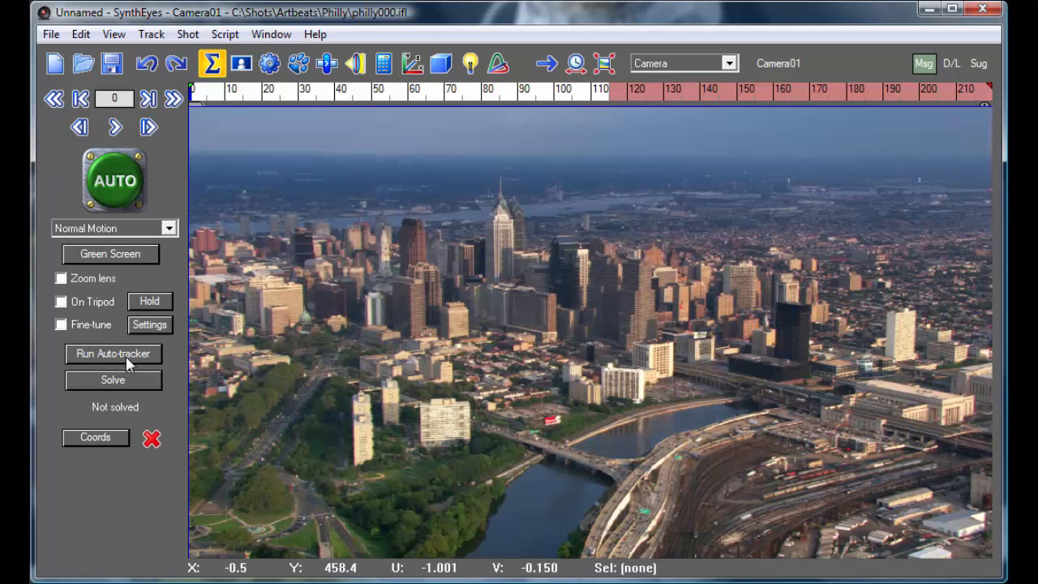
- Run the auto-tracker through all 220 frames until blipping and linking finish
click(114, 354)
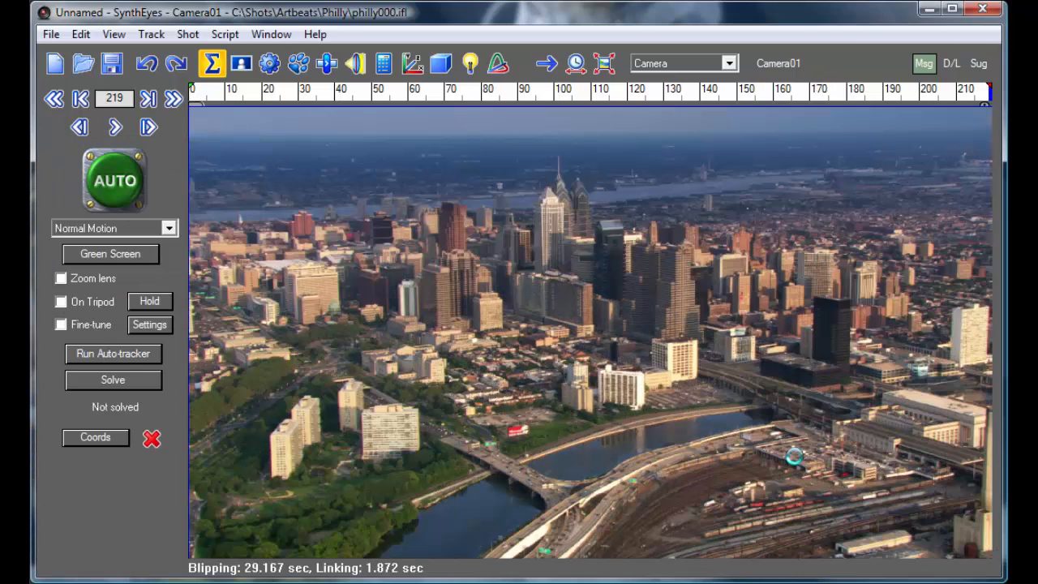
- Show the tracker points, jump to frame 15 and scrub the early frames to check them
click(114, 353)
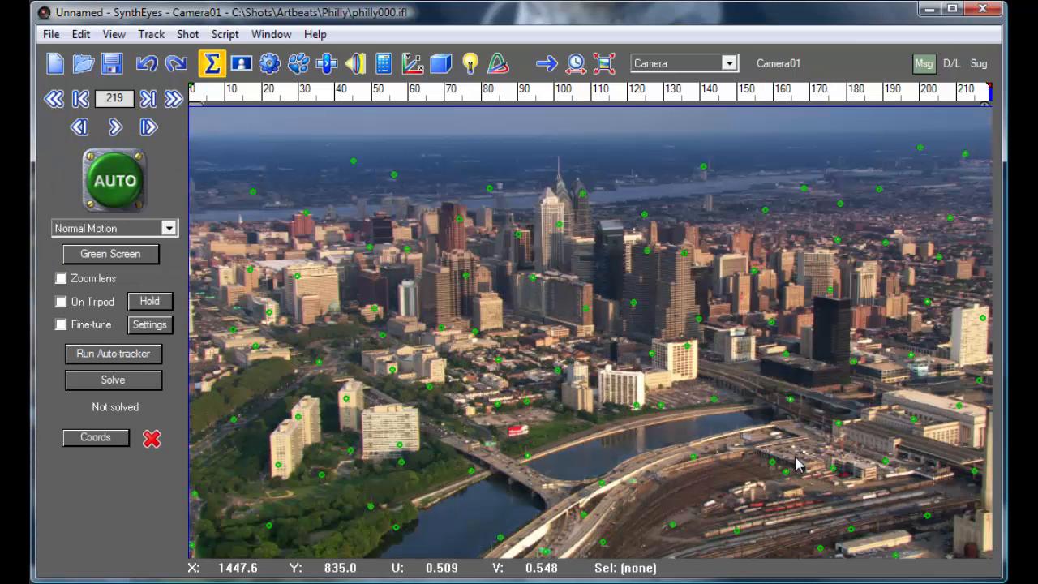
click(243, 94)
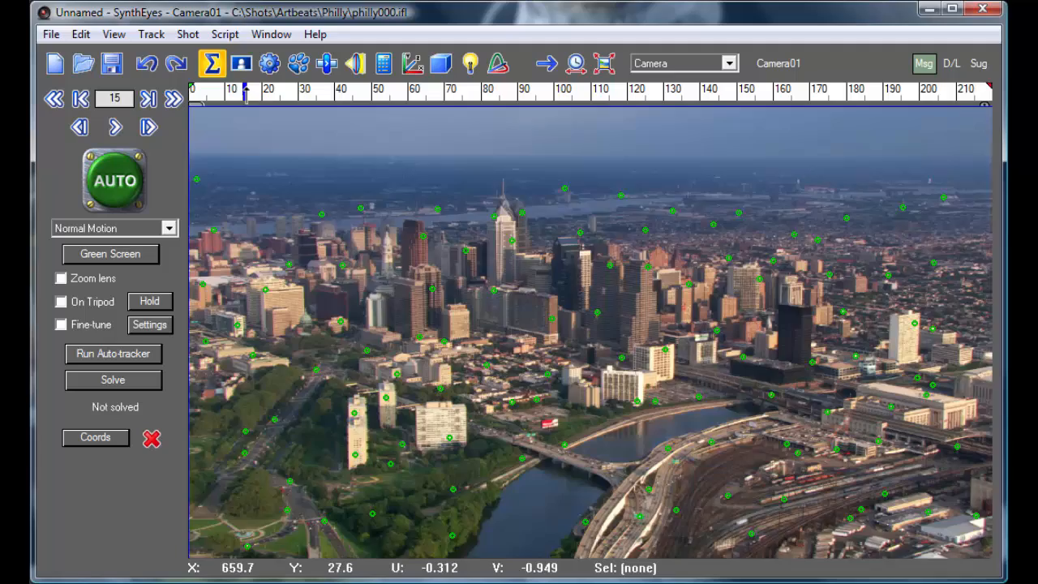
drag(245, 89, 300, 90)
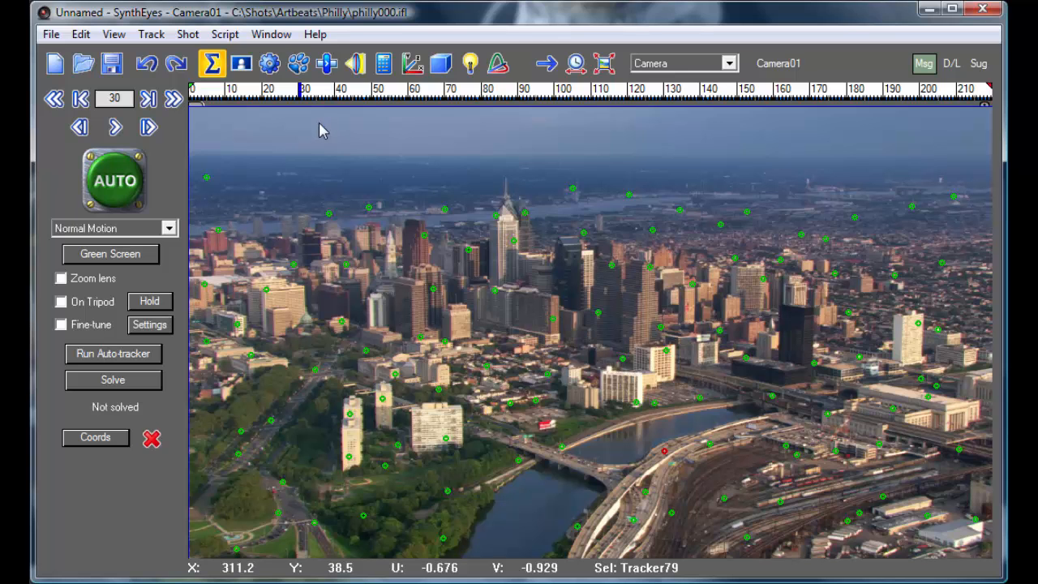
mouse_move(535, 360)
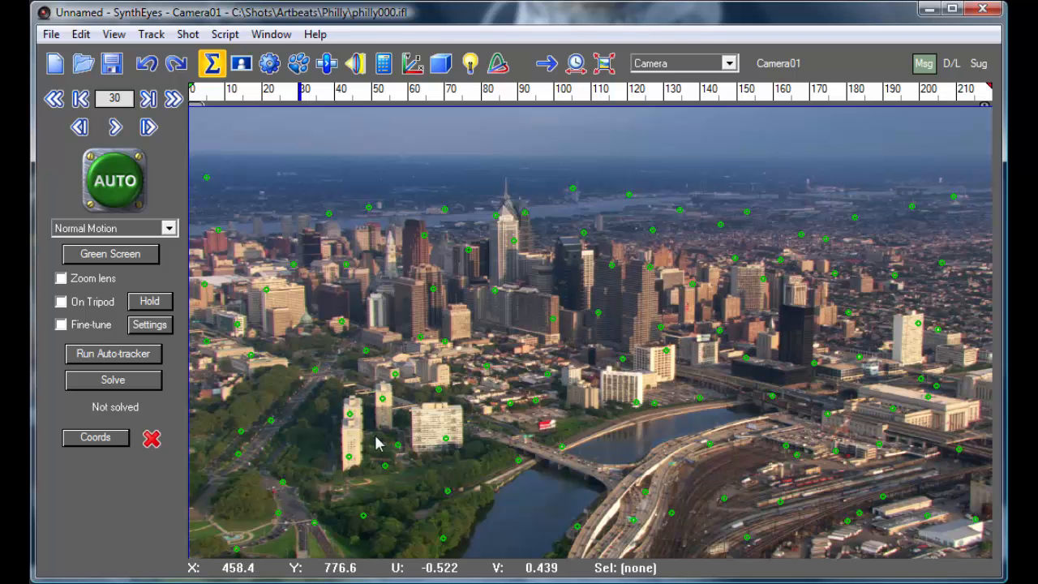
- Solve the camera from the trackers, reaching about 0.99 hpix, and dismiss the report
click(113, 379)
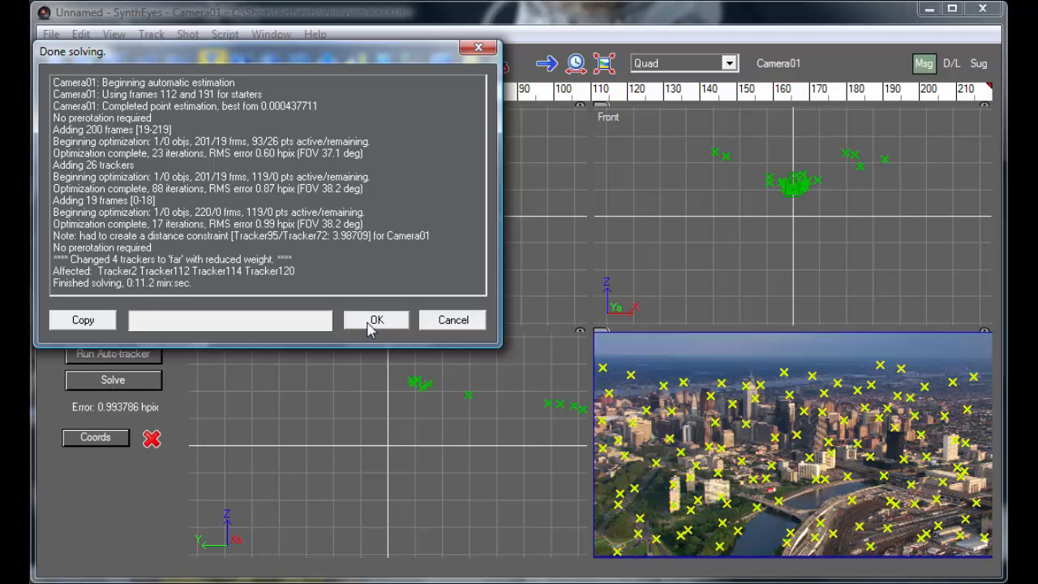
click(376, 319)
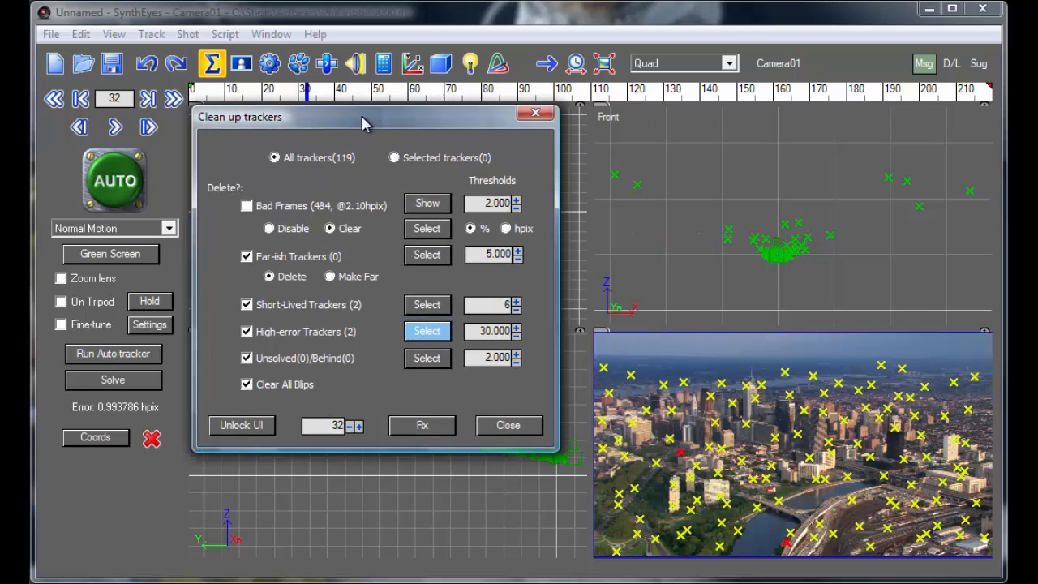
- Select and fix the high-error trackers, then re-solve the camera down to about 0.39 hpix
click(426, 330)
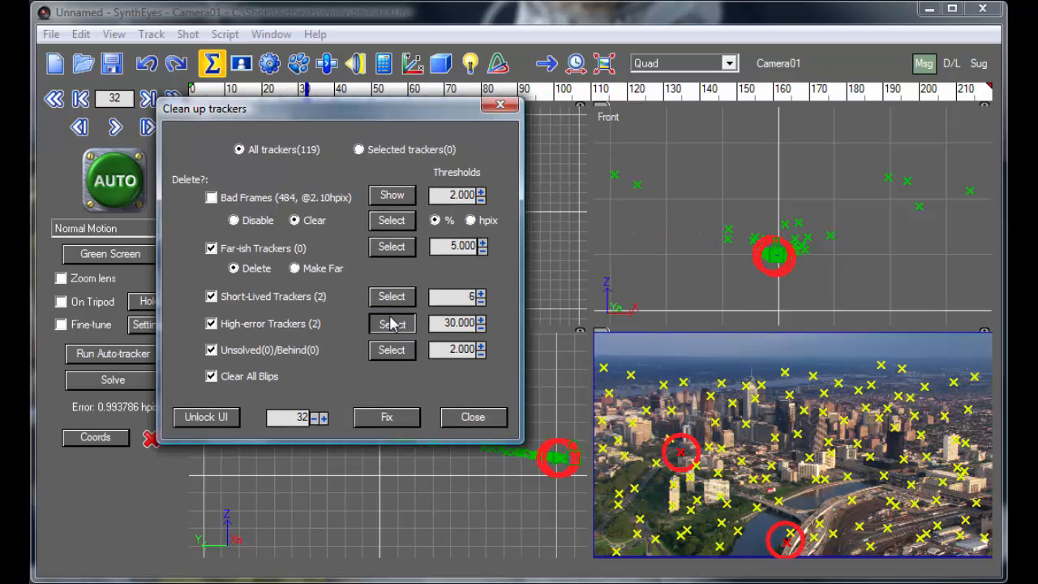
click(391, 323)
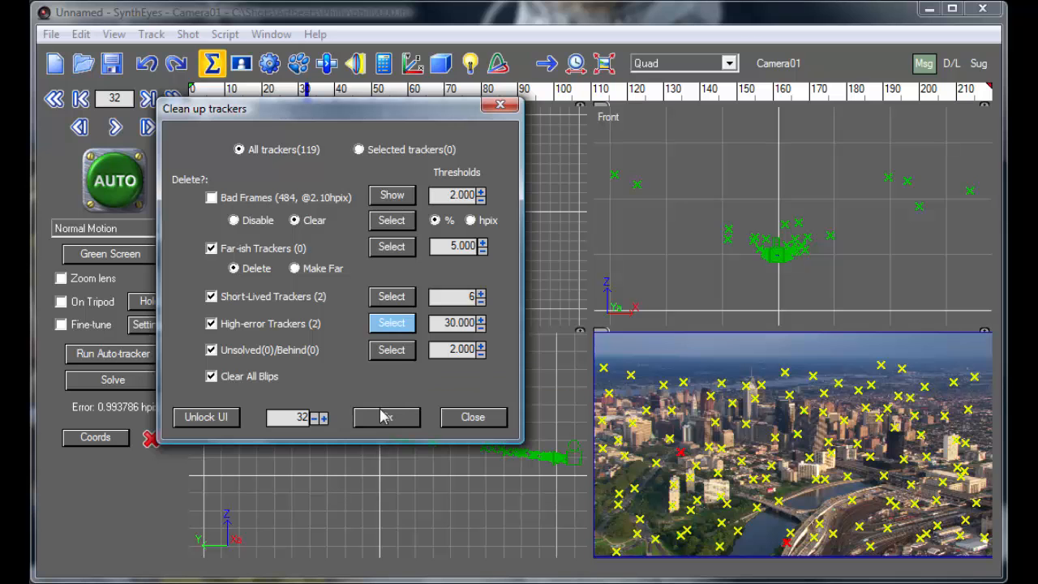
click(473, 417)
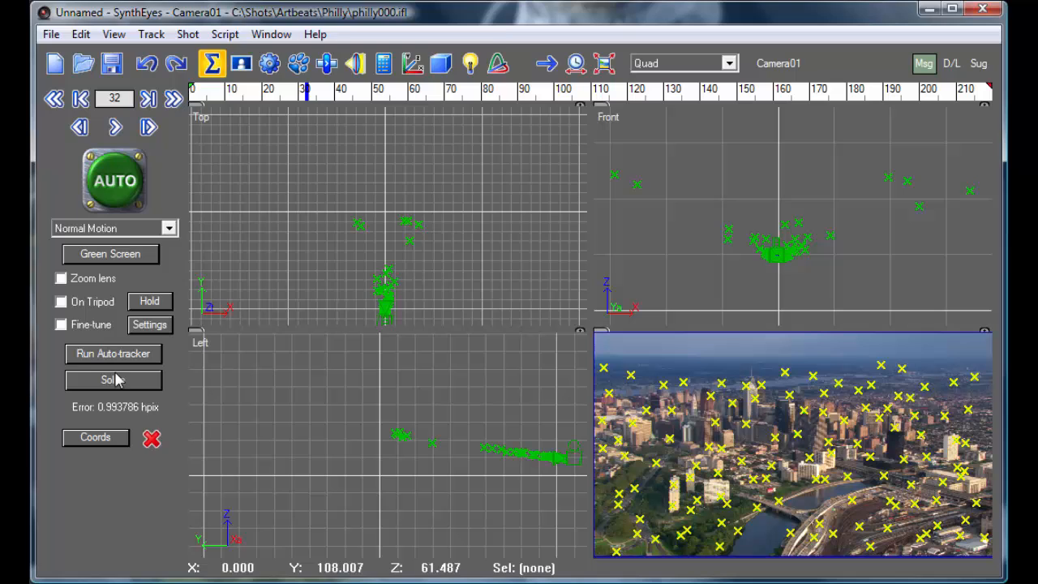
click(114, 380)
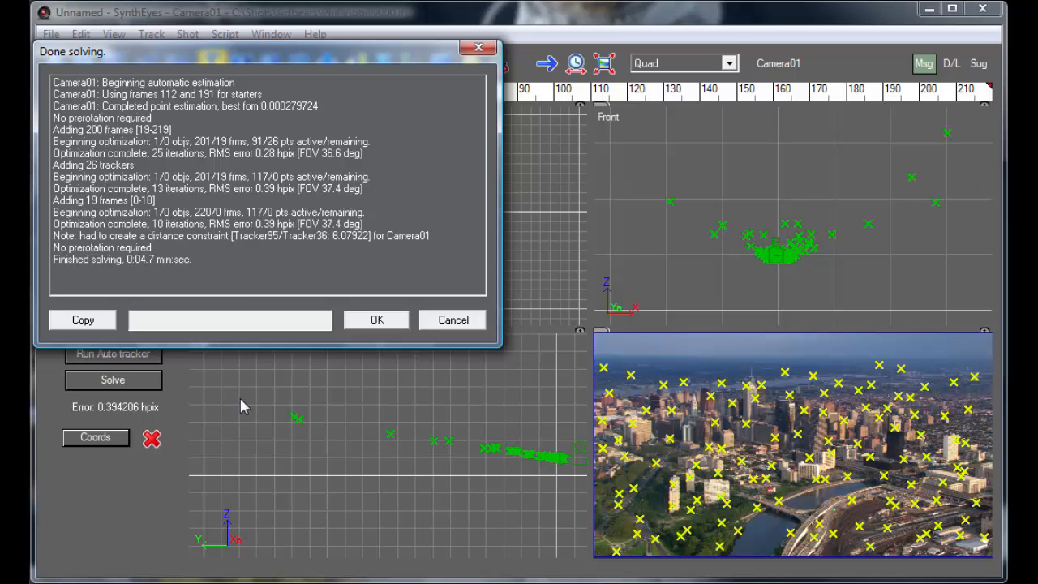
mouse_move(318, 376)
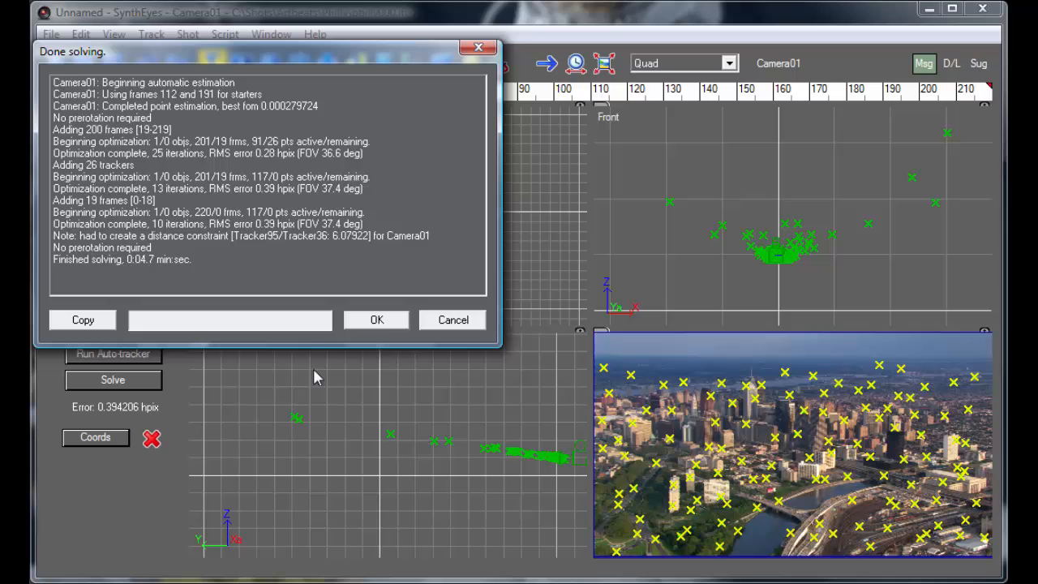
mouse_move(377, 321)
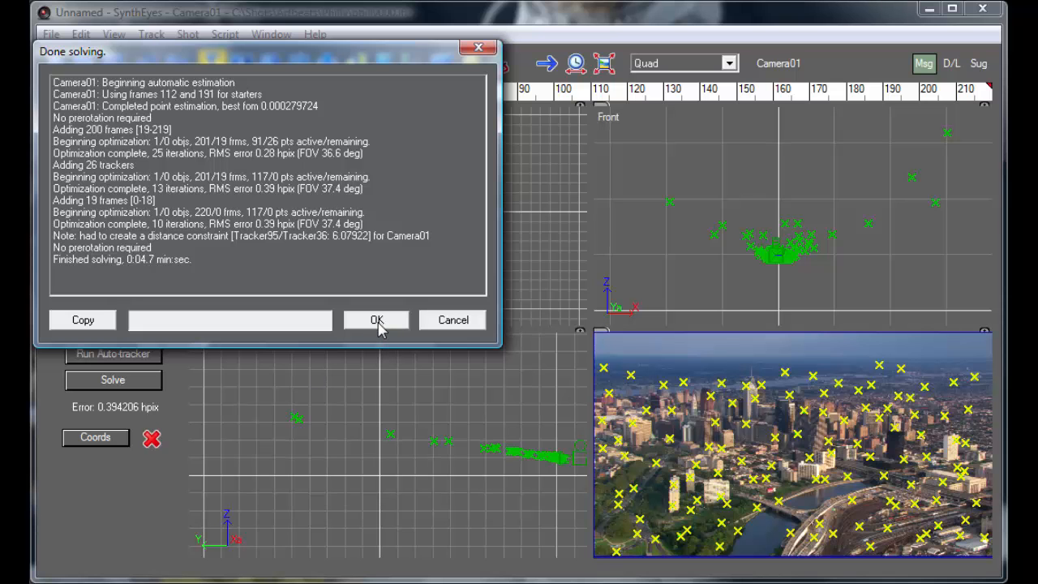
click(376, 319)
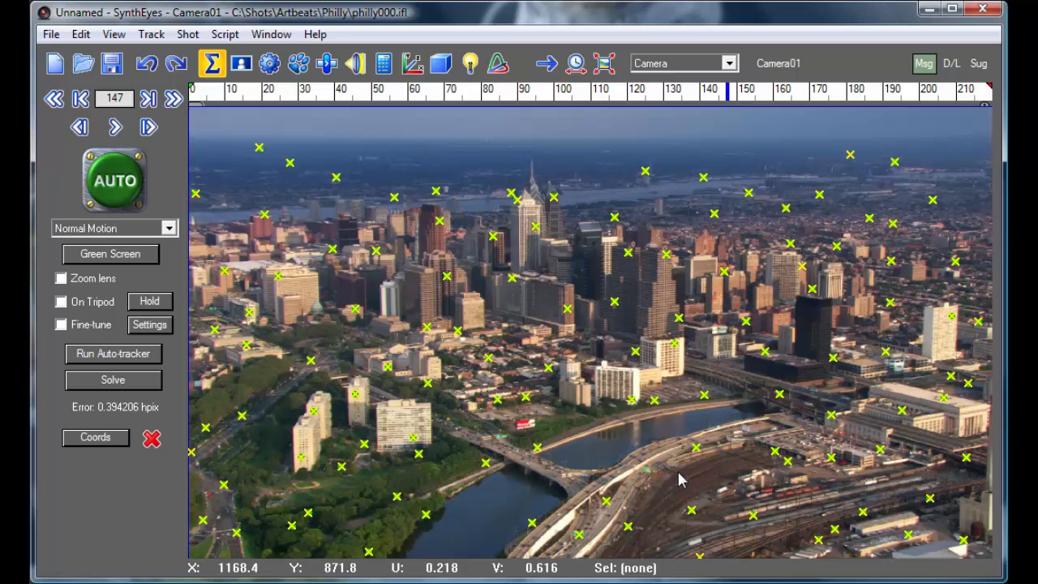
mouse_move(796, 560)
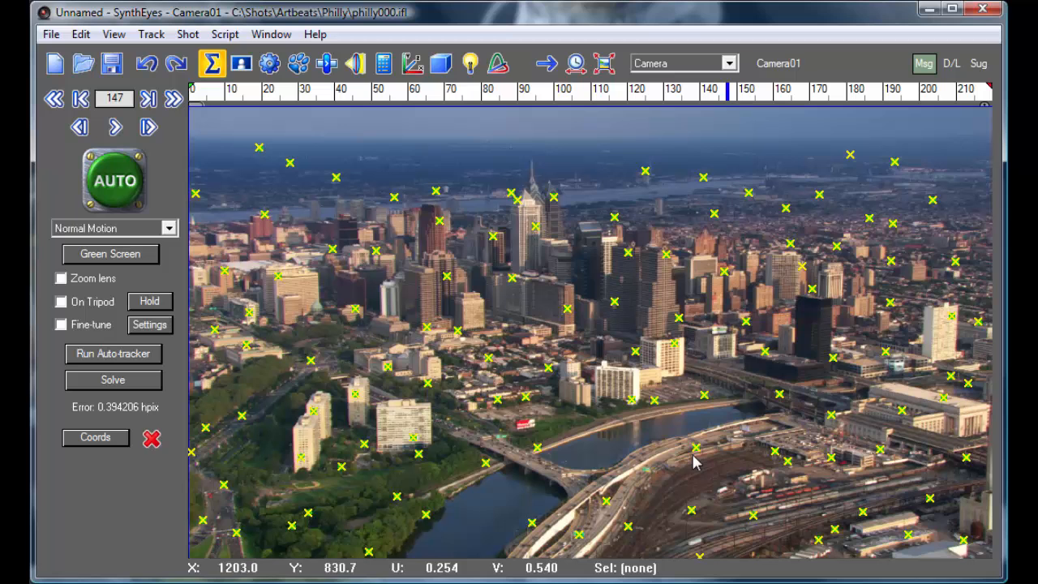
mouse_move(749, 522)
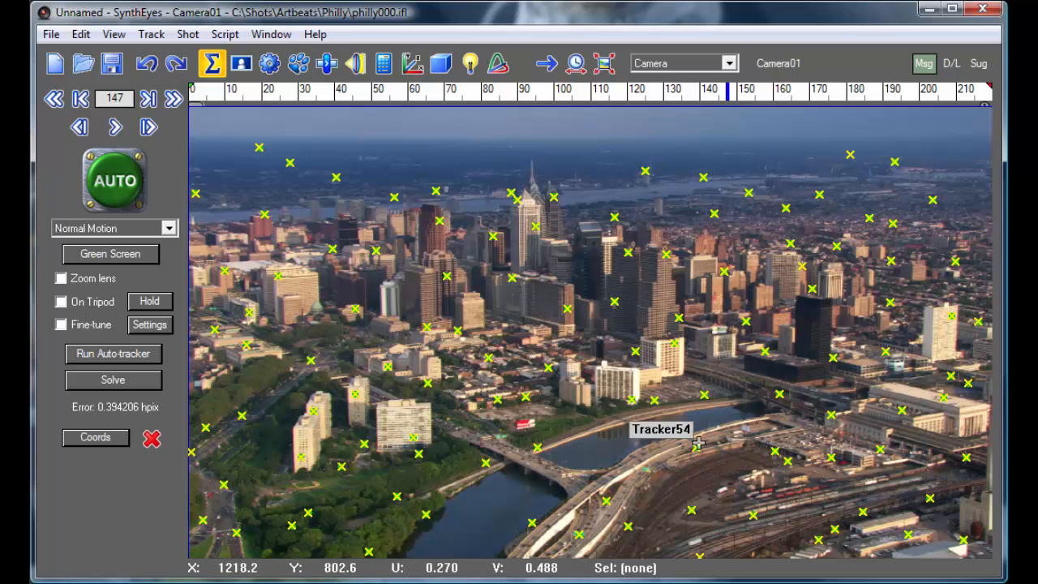
mouse_move(843, 467)
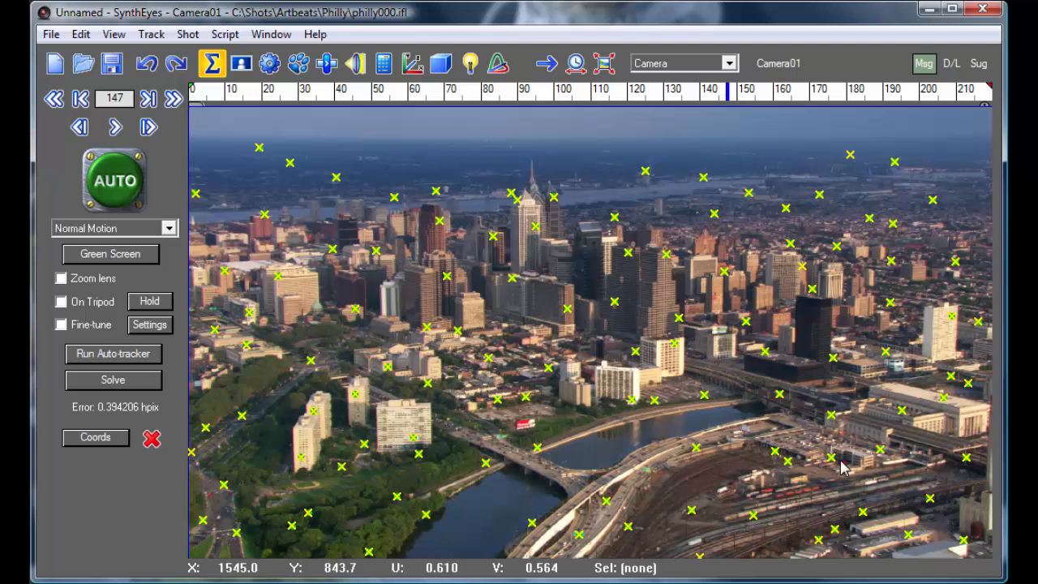
mouse_move(201, 126)
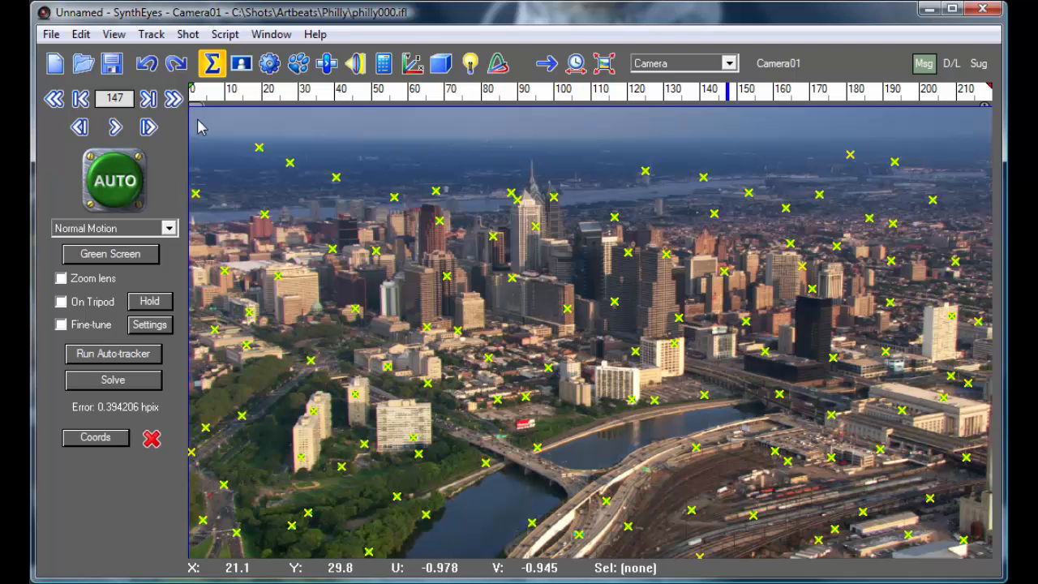
- Switch from the Summary panel to the Tracker control panel for editing individual trackers
click(302, 63)
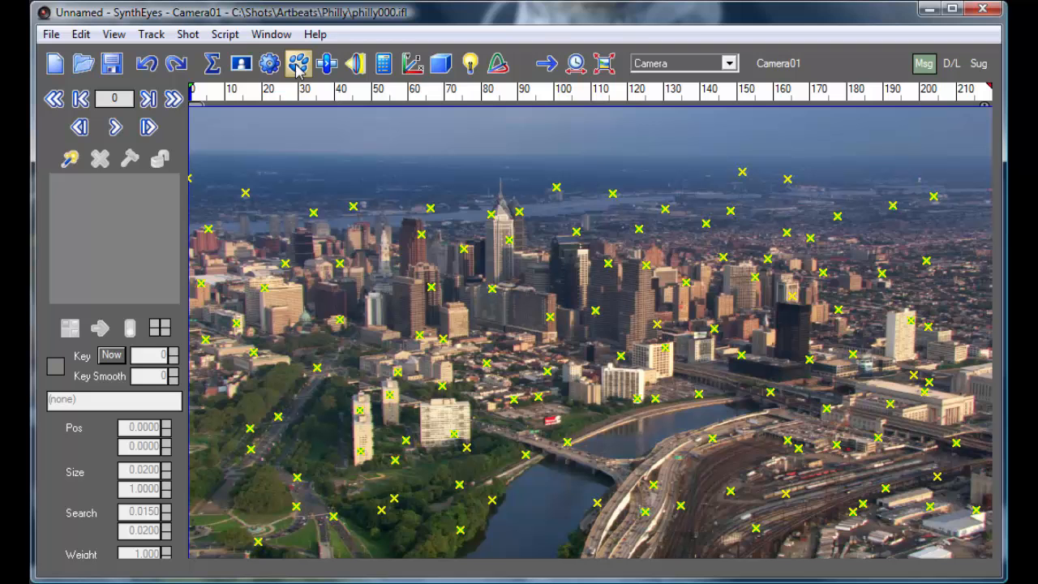
- Add manual Tracker121 near the lower right and adjust its size and search region
click(302, 63)
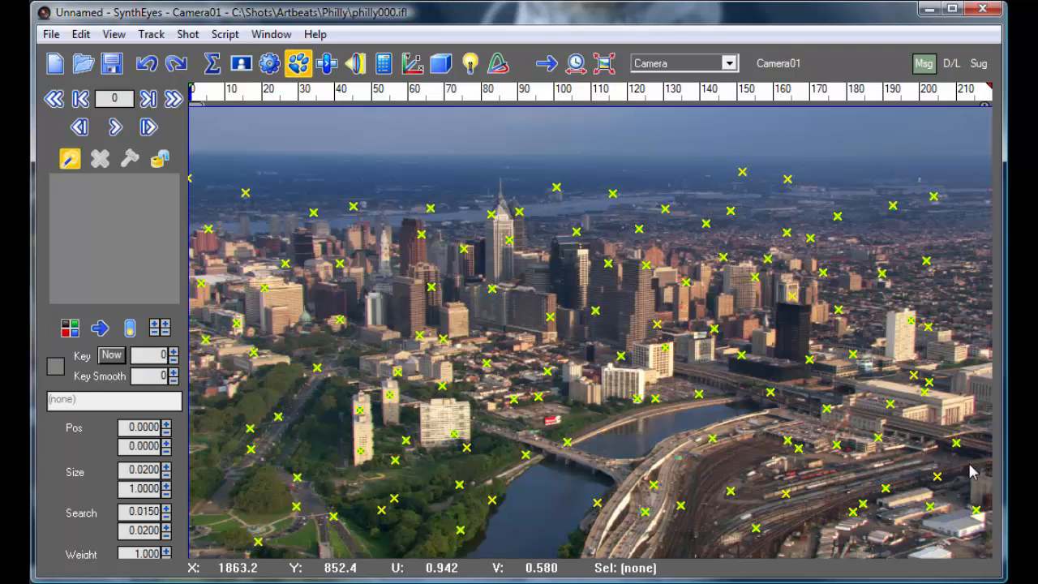
click(954, 456)
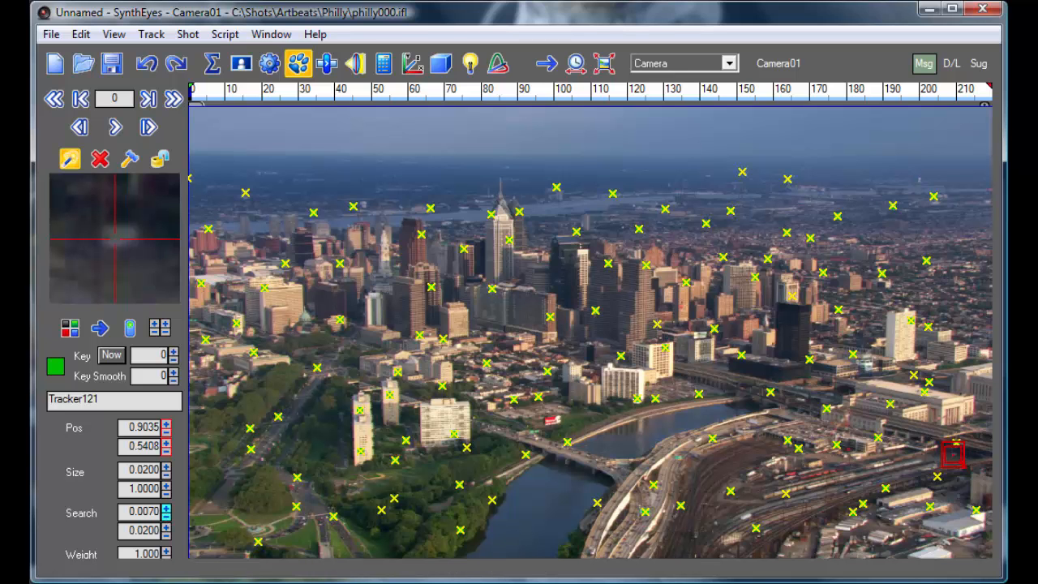
click(167, 516)
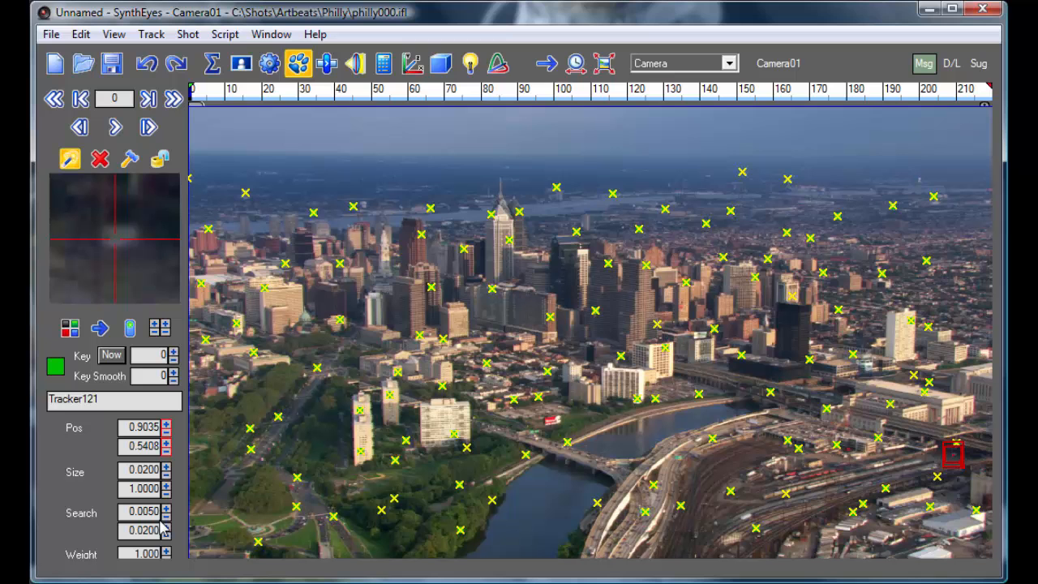
click(165, 506)
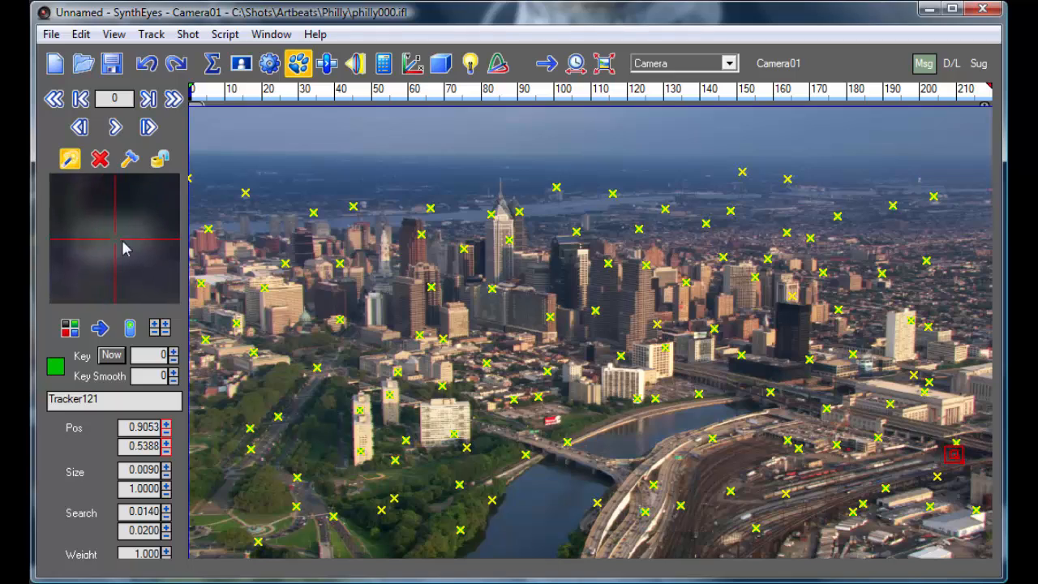
- Track Tracker121 forward through frame 219 and lock it
click(114, 126)
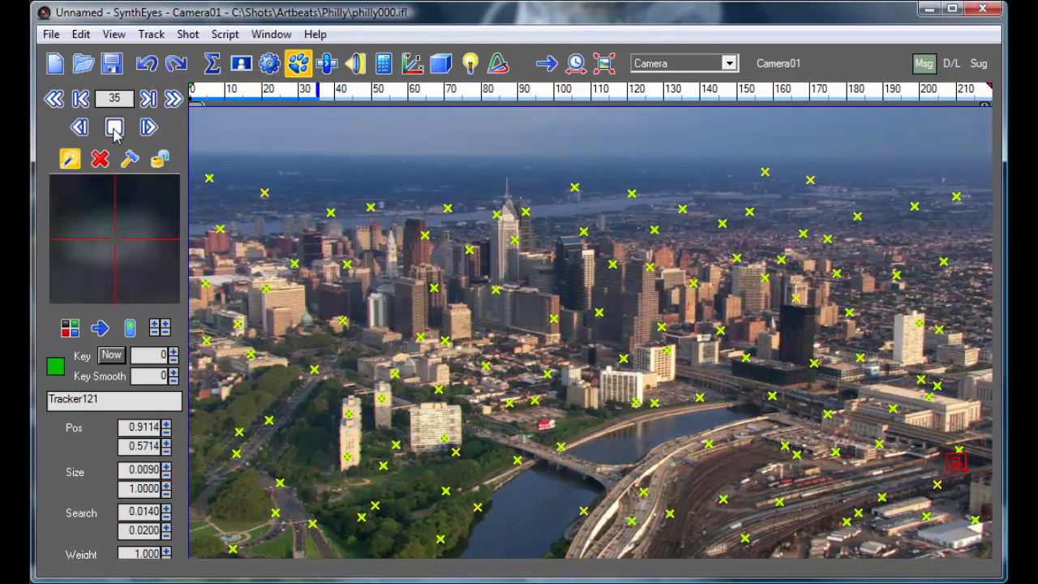
click(113, 126)
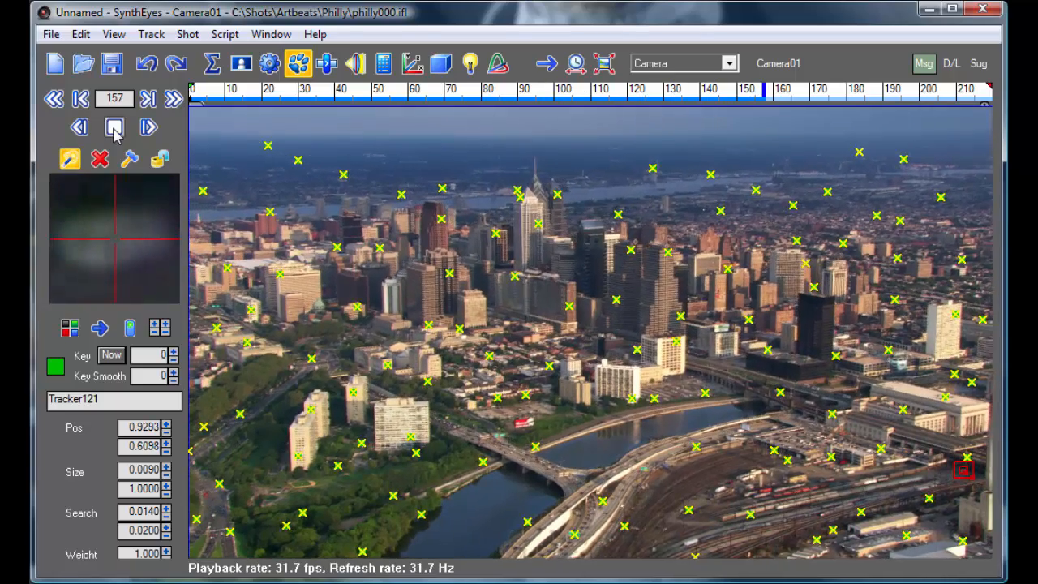
click(114, 127)
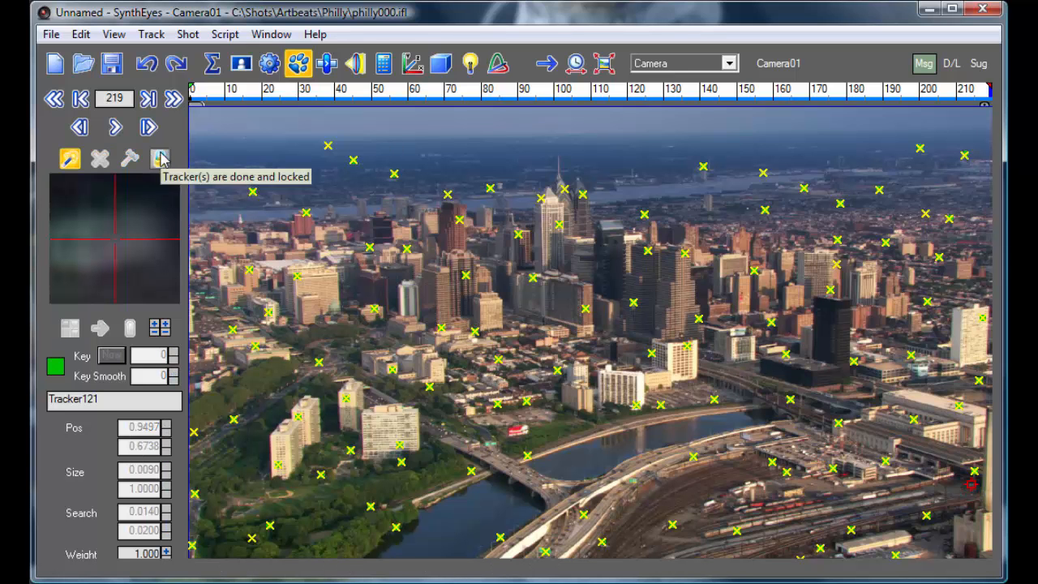
click(414, 63)
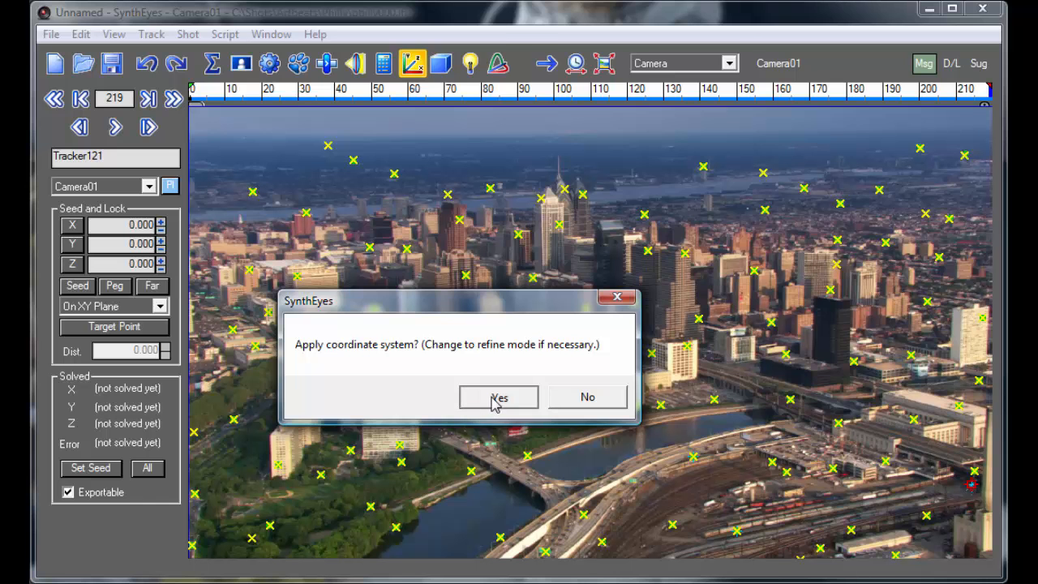
- Apply the XY-plane coordinate system with Tracker121, re-solving to about 0.51 pixel error
click(497, 396)
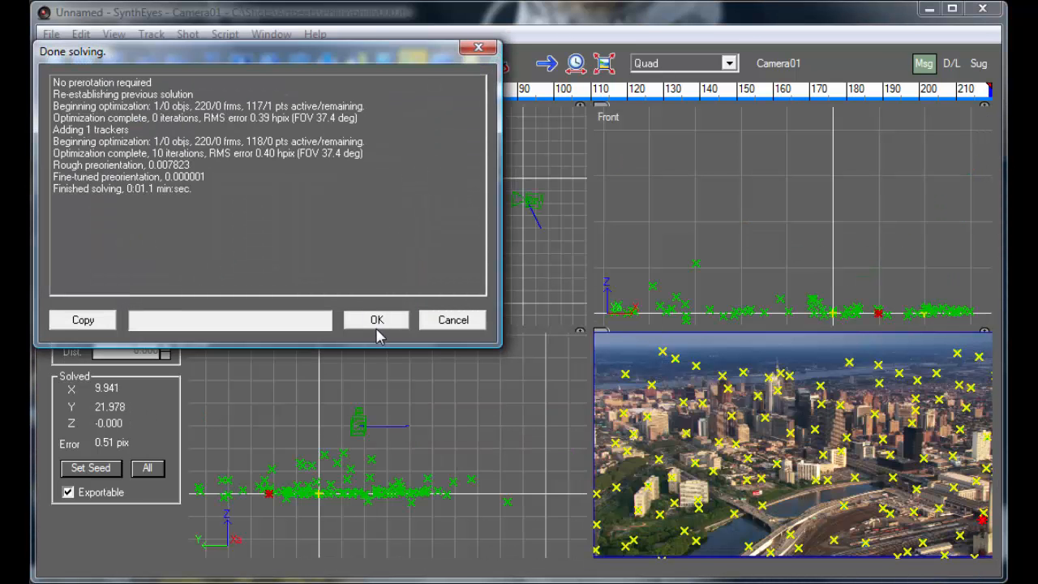
click(377, 319)
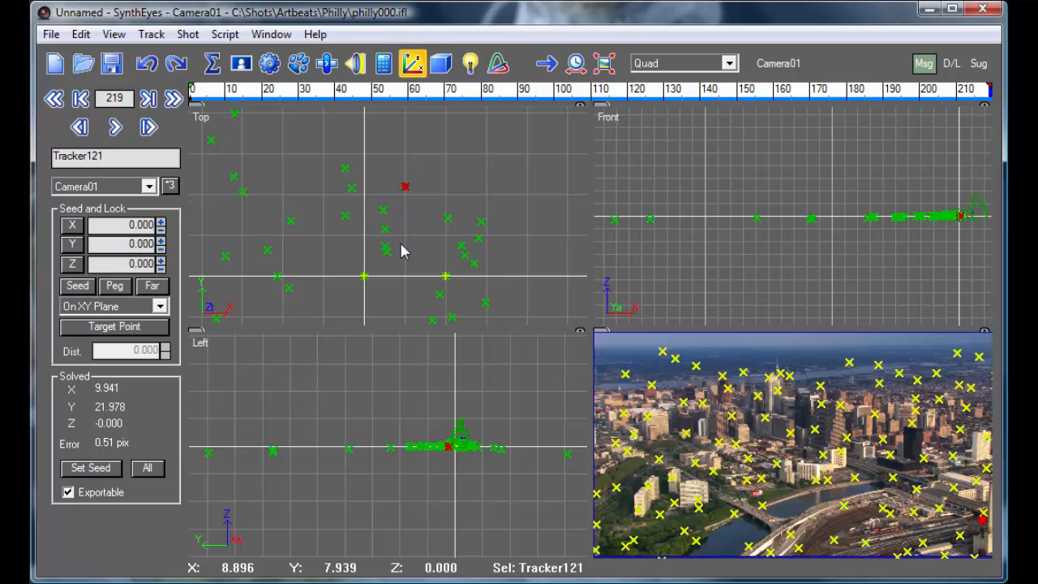
click(435, 64)
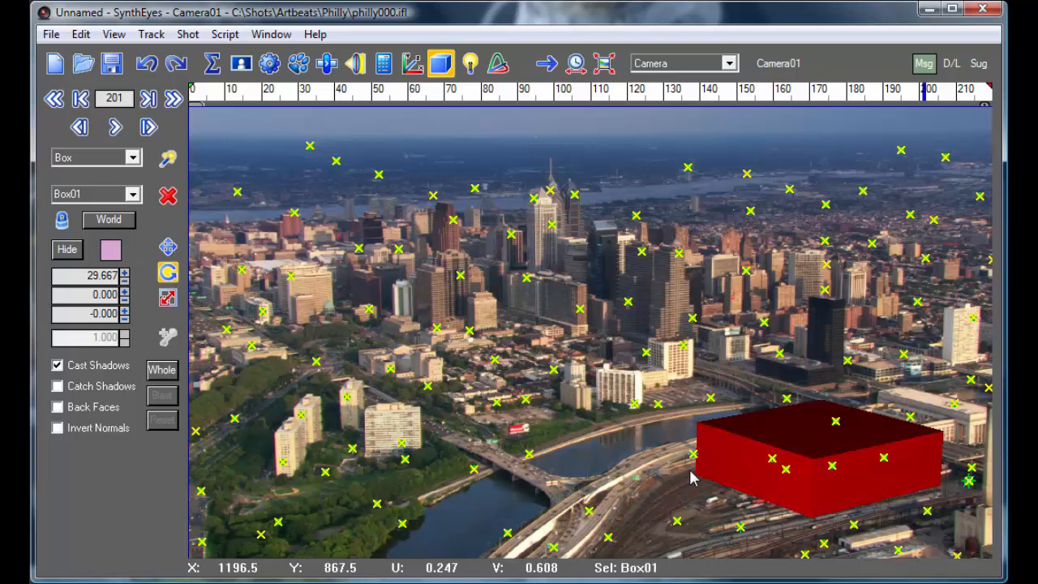
mouse_move(940, 478)
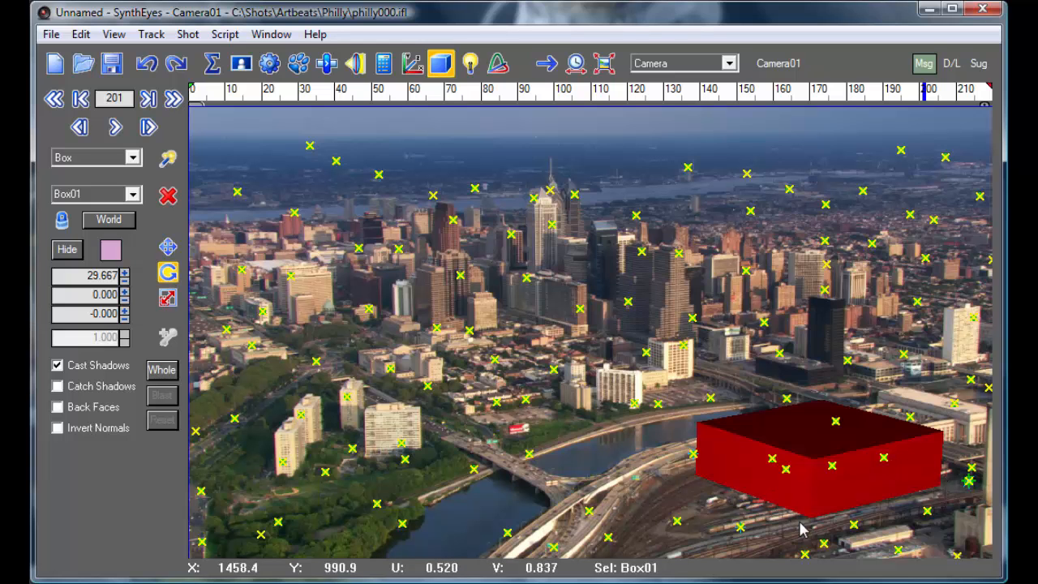
mouse_move(809, 516)
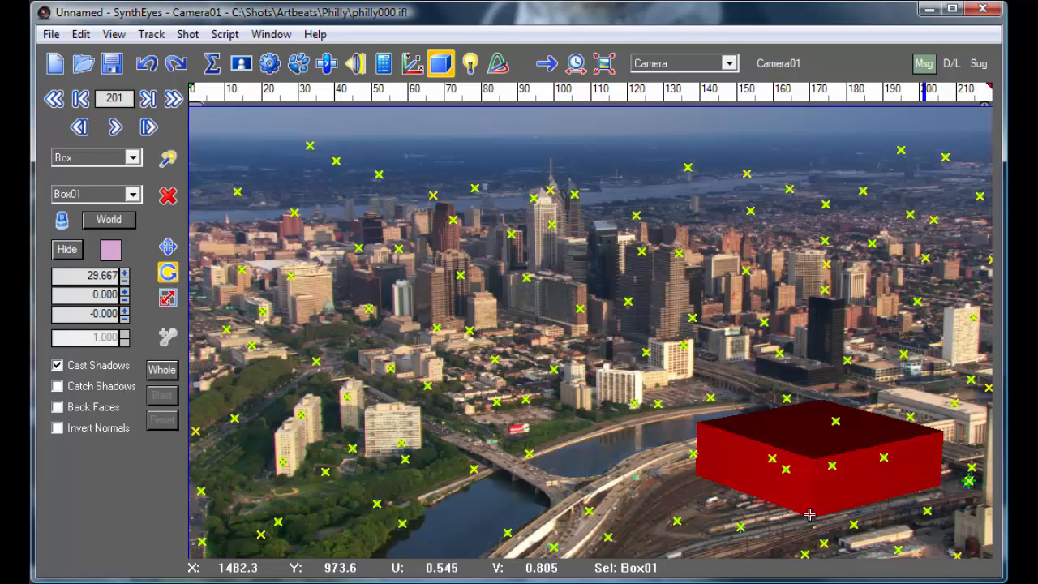
mouse_move(746, 503)
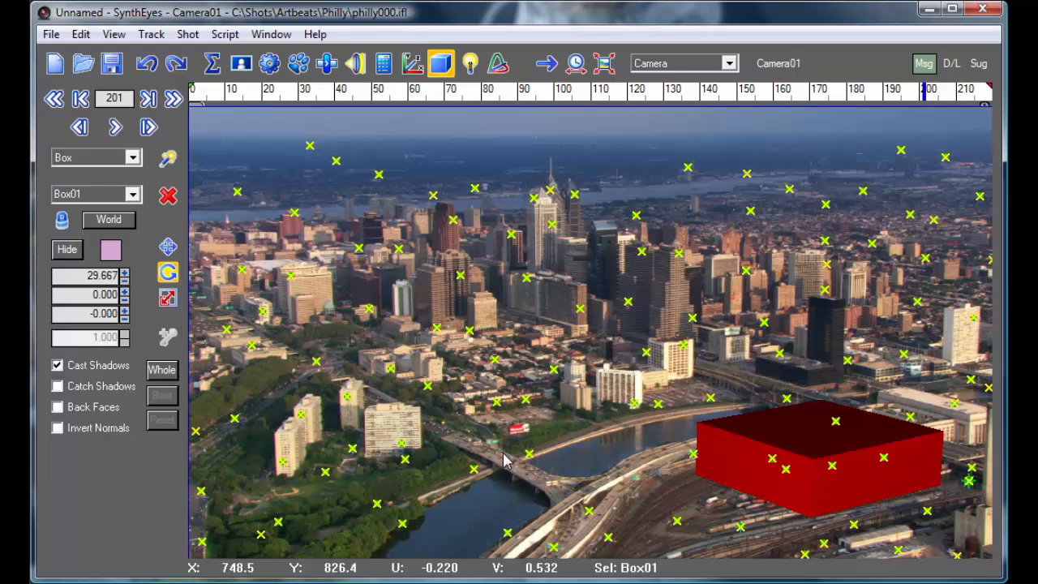
mouse_move(434, 371)
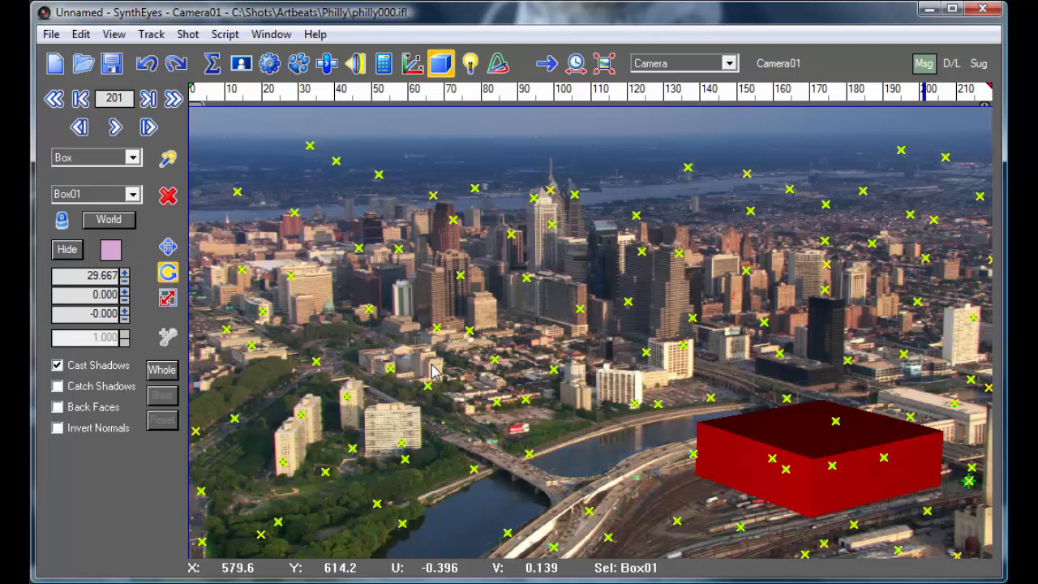
click(52, 36)
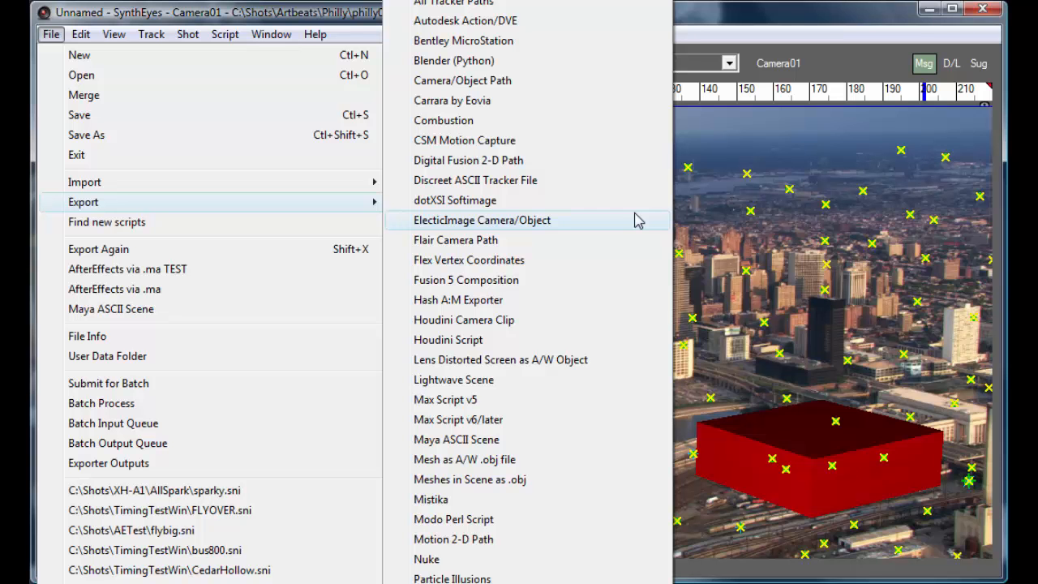
key(Escape)
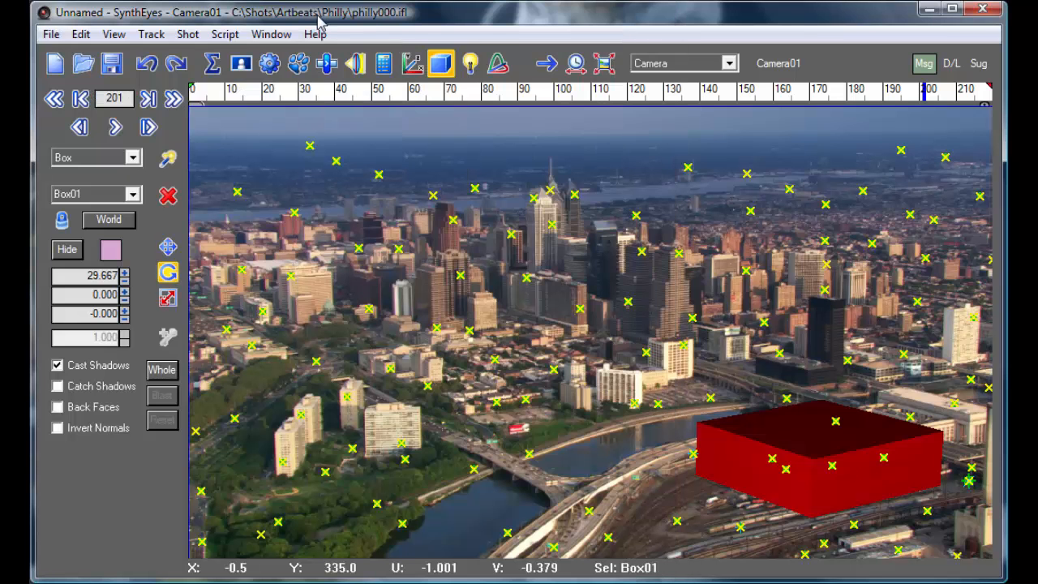